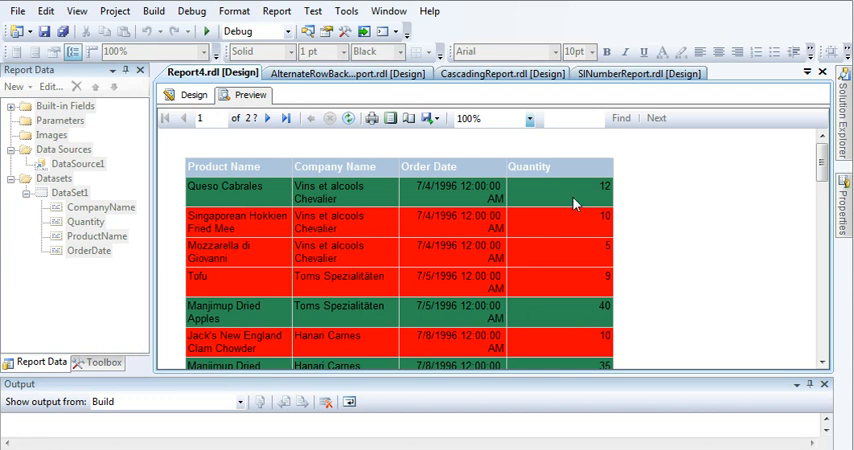
mouse_move(528, 201)
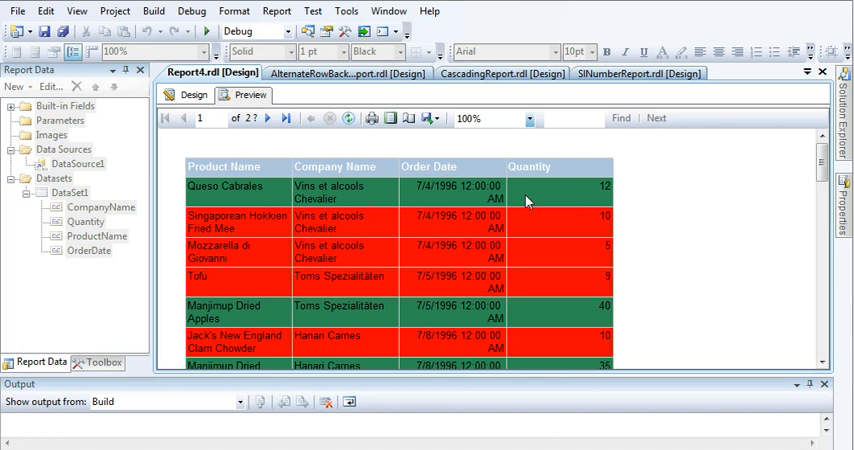
mouse_move(545, 264)
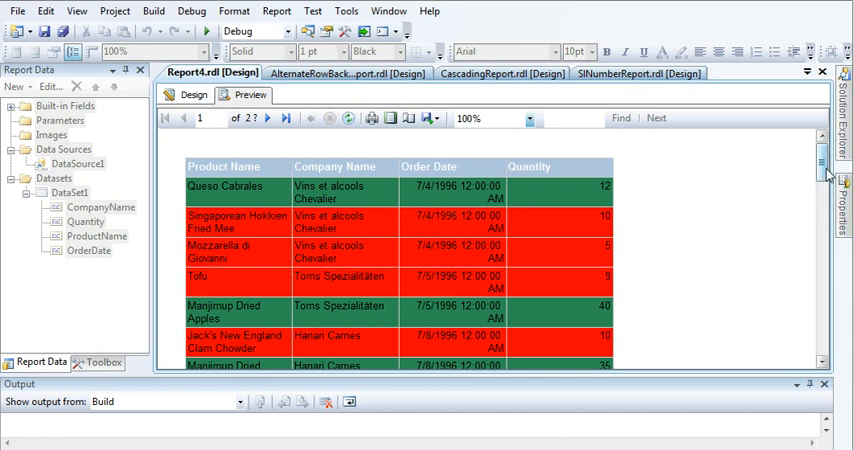
Step: Bring up Solution Explorer and open the Reports folder's context menu
scroll(down, 3)
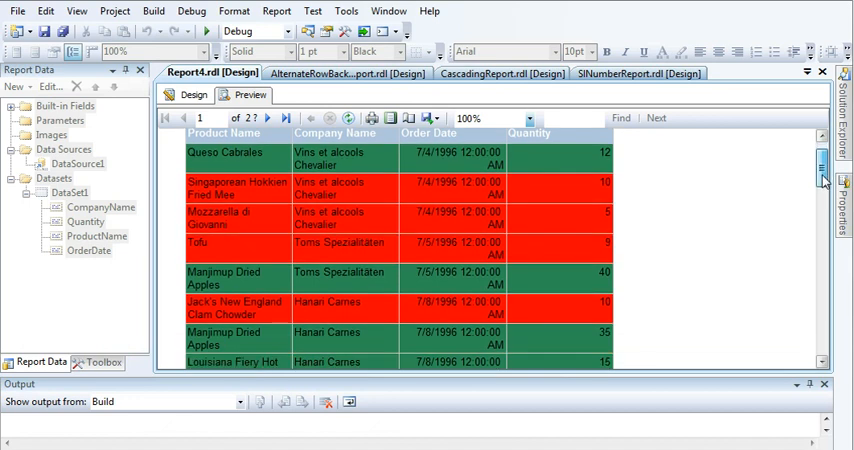
scroll(down, 3)
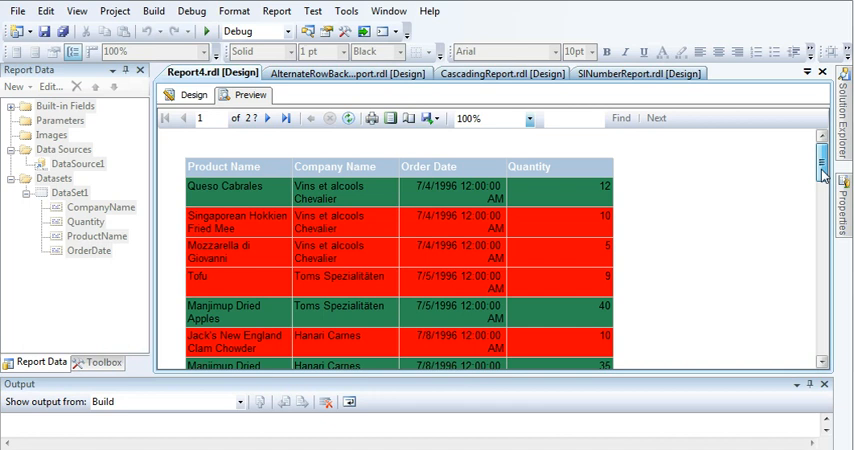
scroll(down, 3)
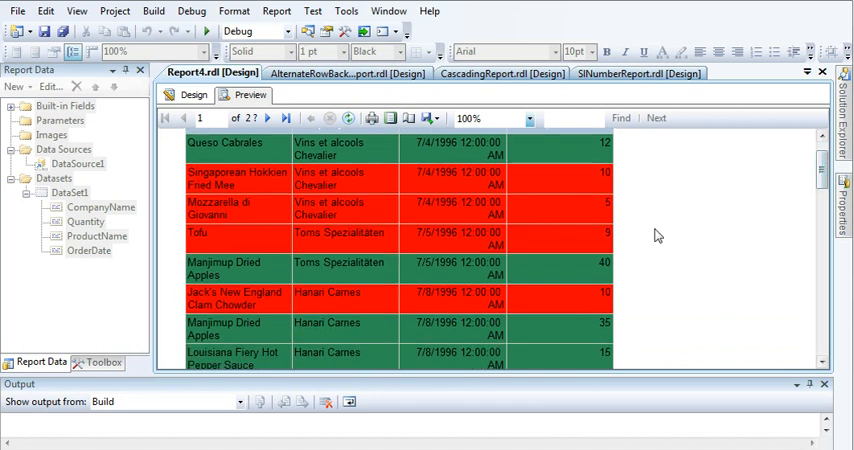
mouse_move(605, 233)
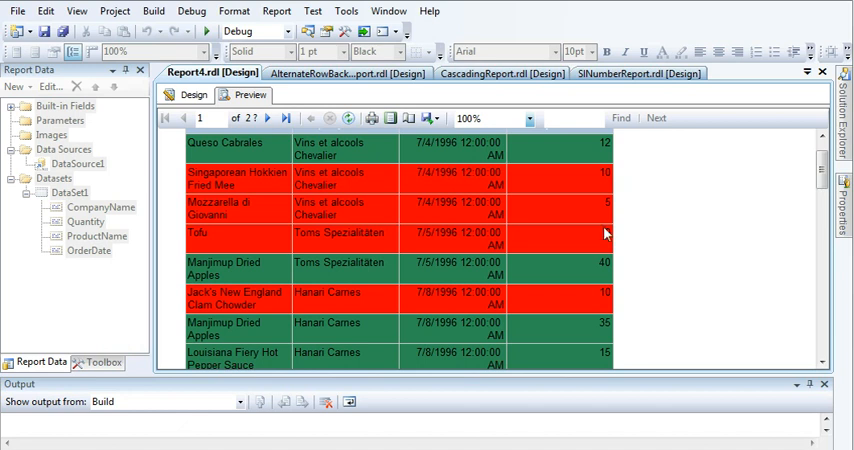
mouse_move(532, 217)
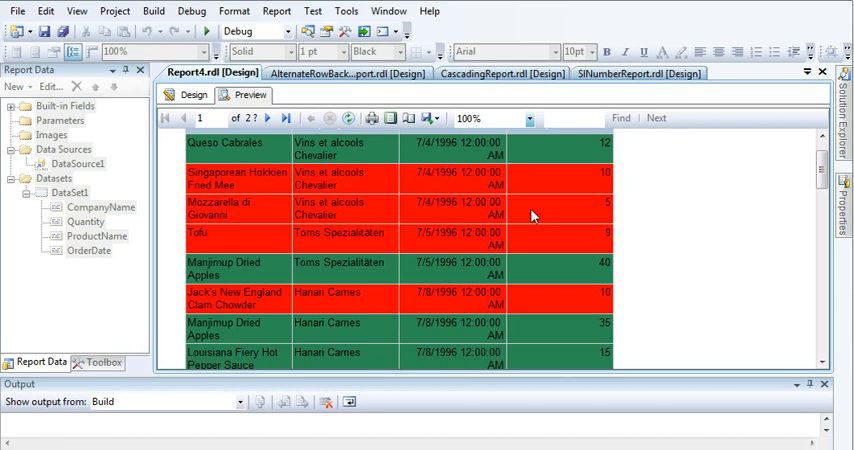
scroll(up, 3)
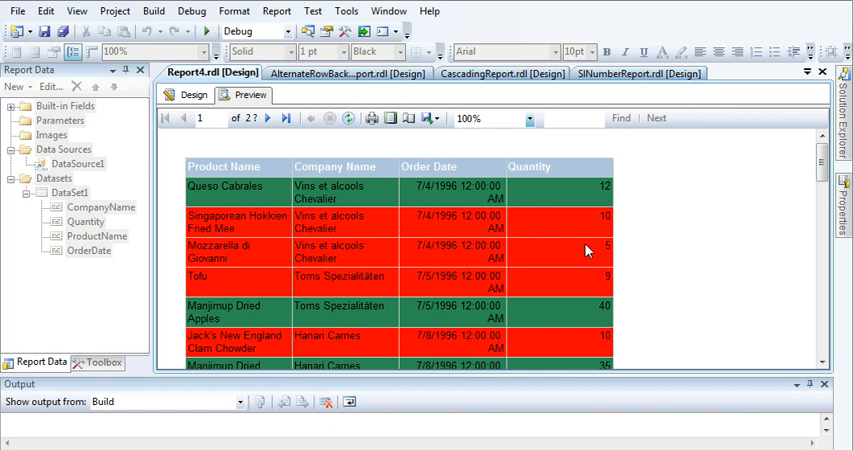
mouse_move(502, 246)
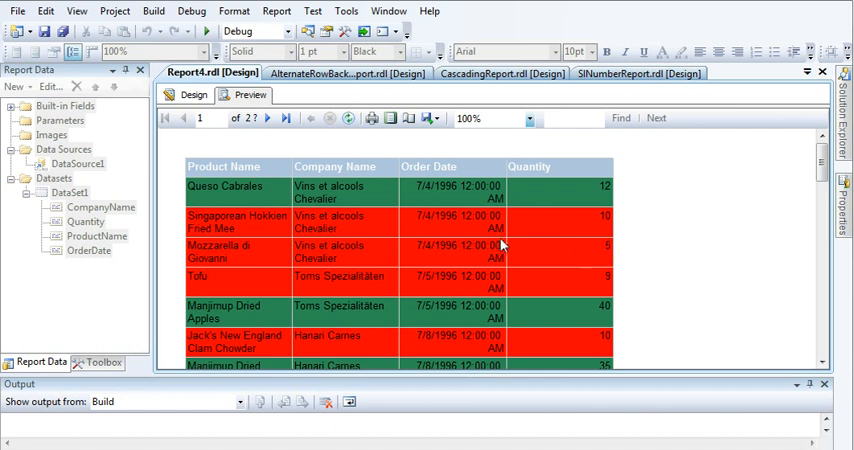
mouse_move(481, 247)
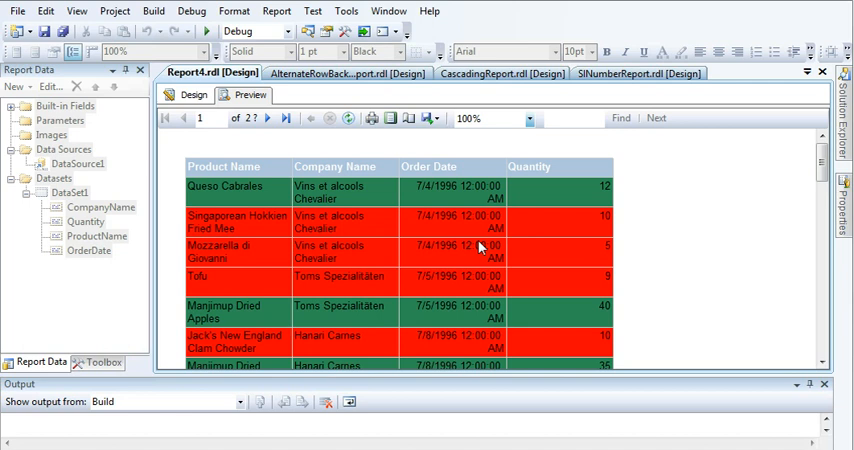
mouse_move(597, 256)
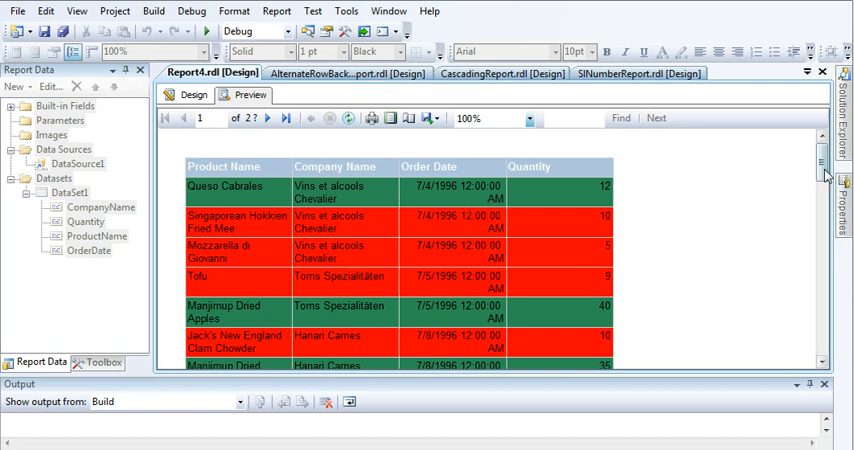
click(192, 94)
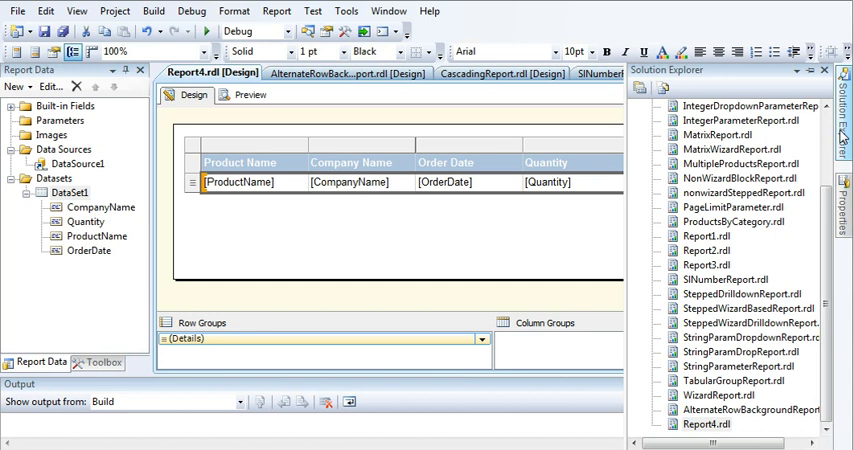
scroll(up, 3)
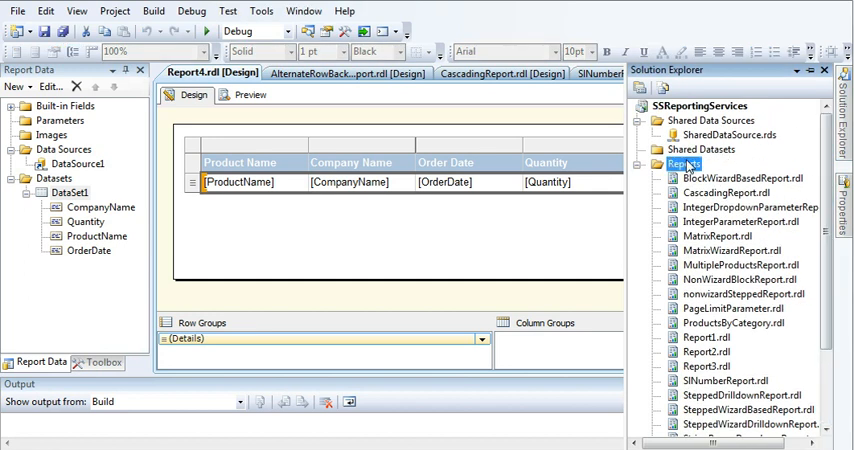
right_click(685, 163)
text(IfconditionReport.rdl)
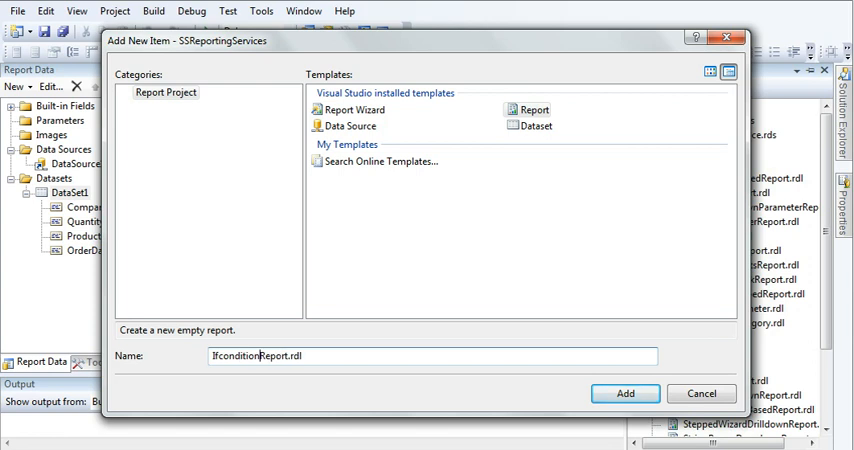
Step: Add the report and create data source SDS_IfCondition referencing SharedDataSource
click(624, 393)
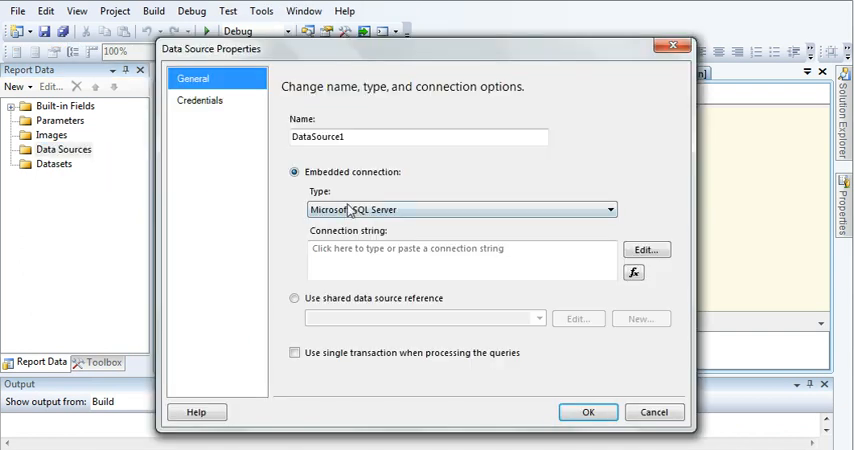
click(295, 298)
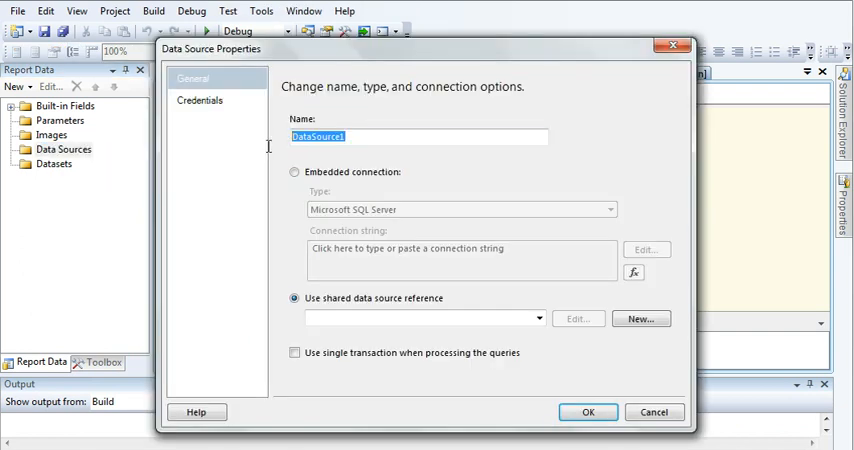
text(S)
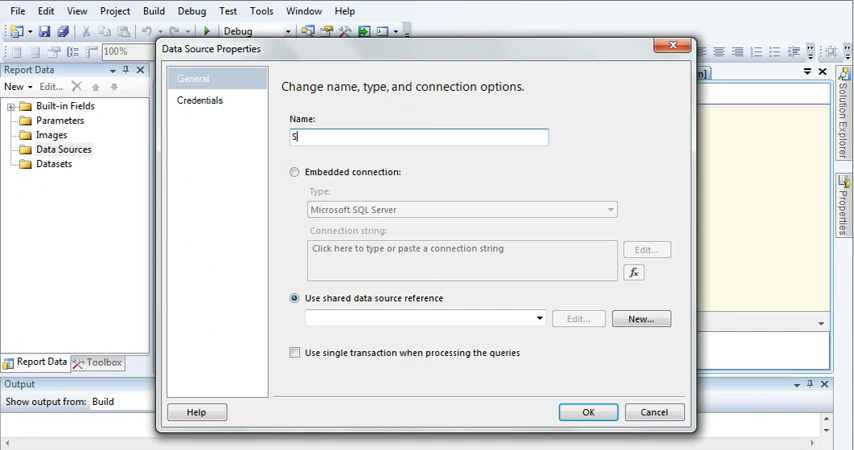
text(DS_)
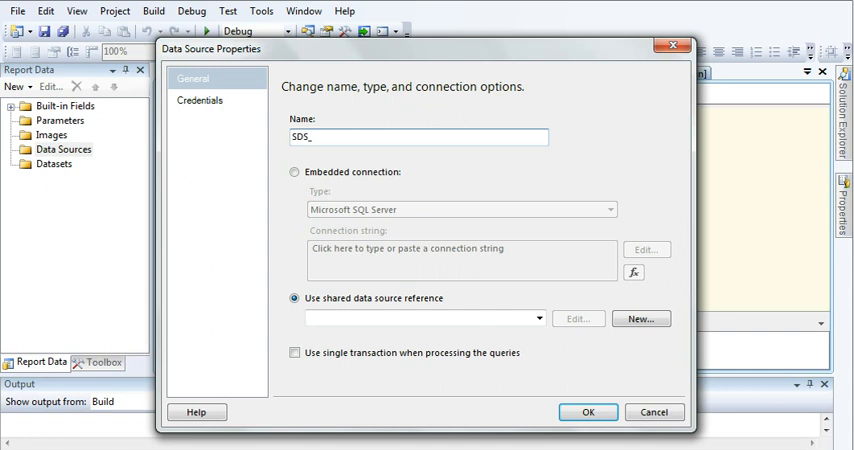
text(IfCondit)
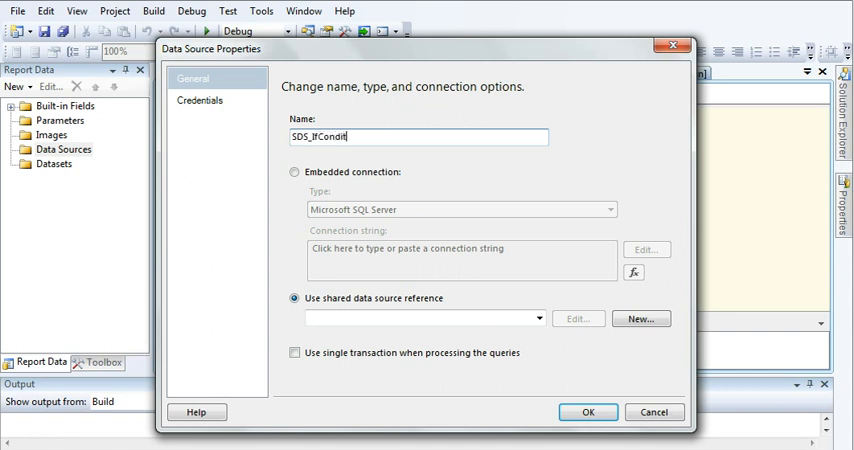
text(ion)
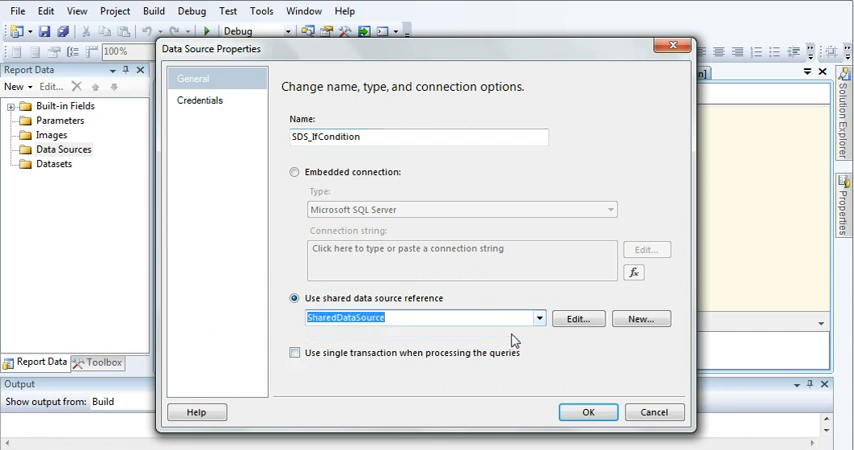
click(586, 411)
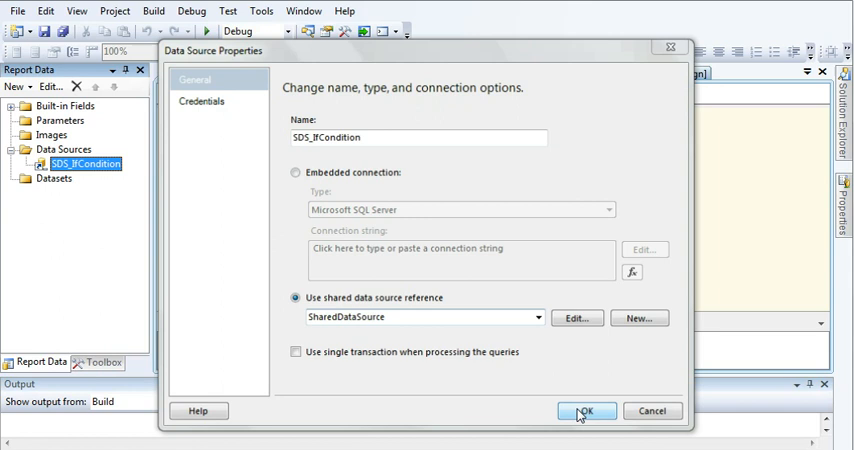
click(586, 411)
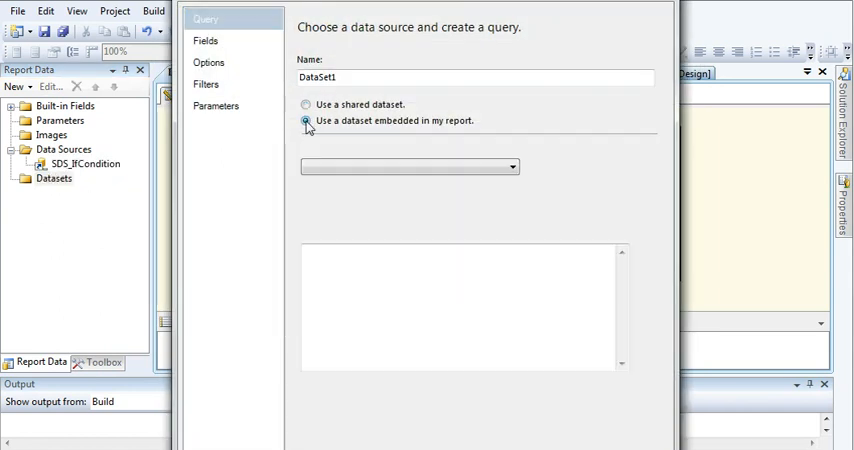
Step: Create embedded dataset DS_IfCondition using the SDS_IfCondition data source
click(305, 120)
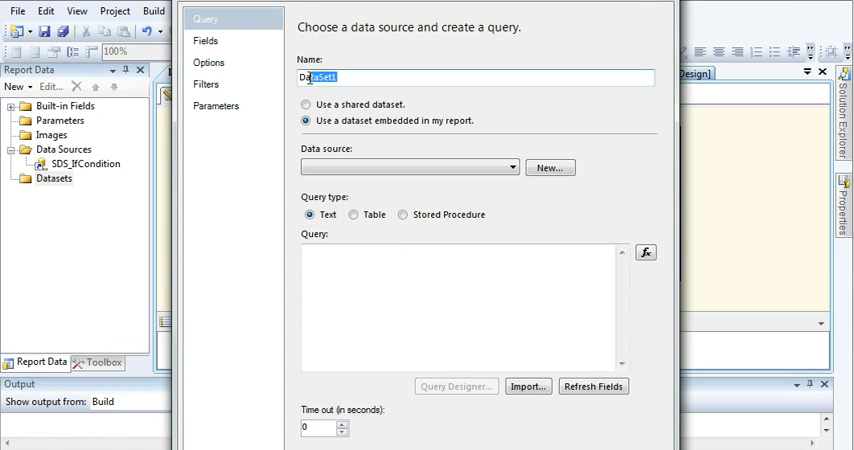
text(DS_IfCondi)
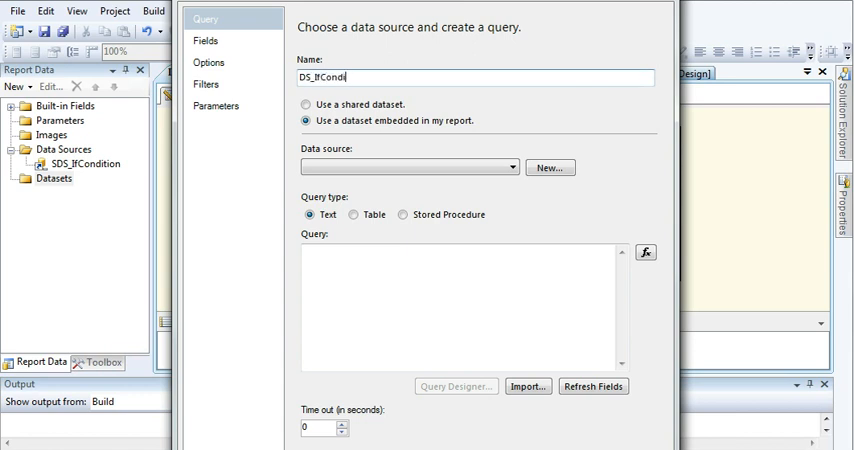
text(tion)
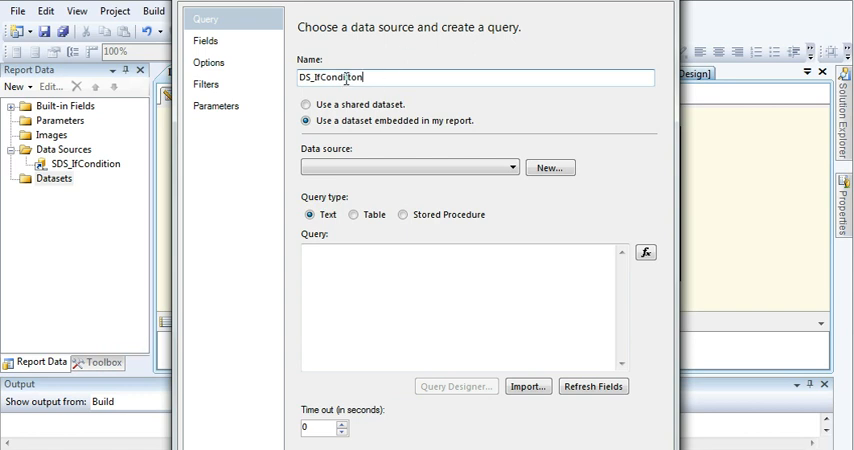
mouse_move(447, 166)
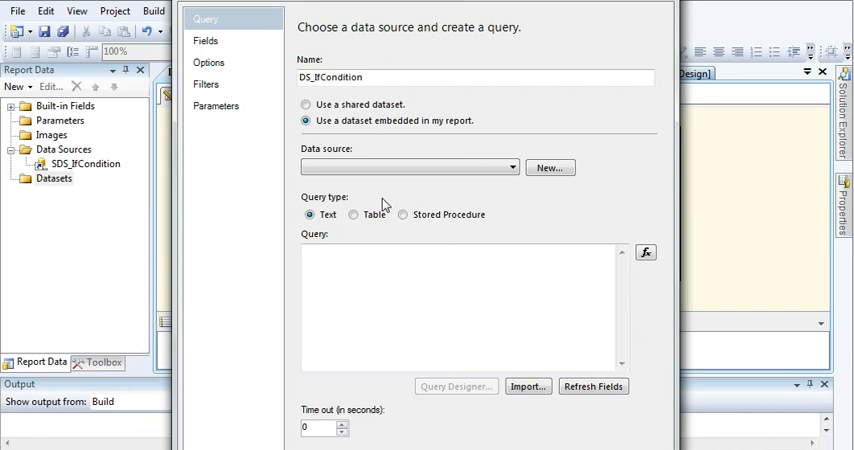
click(408, 167)
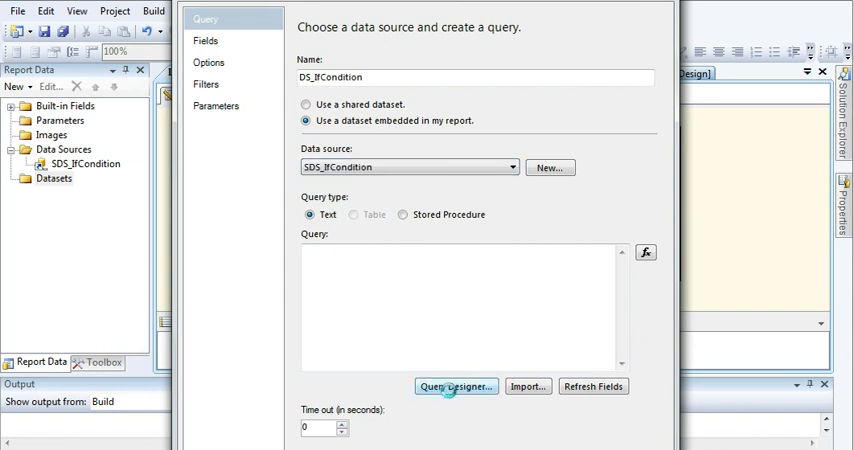
click(455, 386)
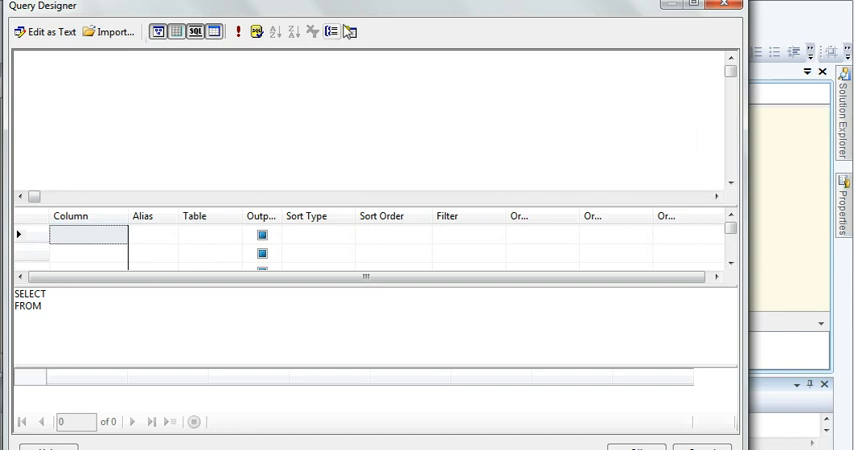
Step: Add the Customers, Order Details, Orders and Products tables and tick CompanyName
click(348, 31)
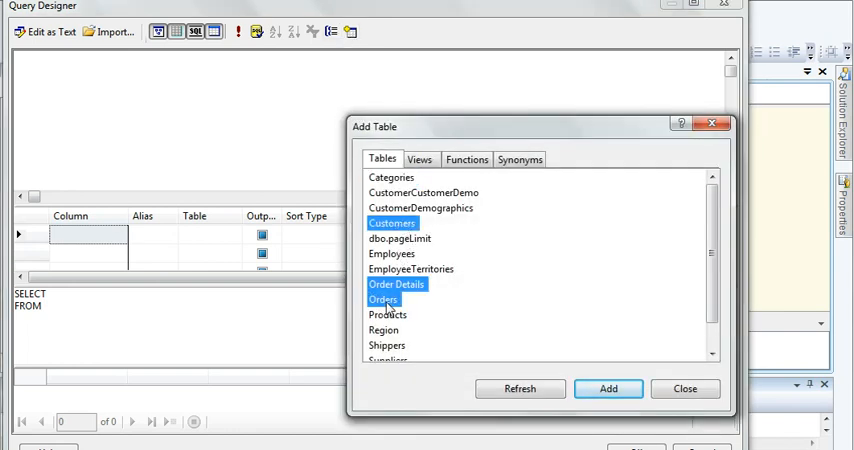
click(608, 388)
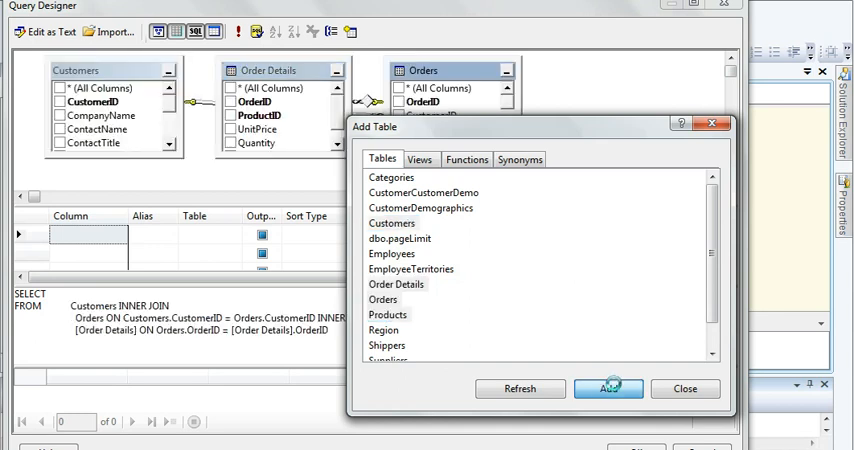
click(609, 388)
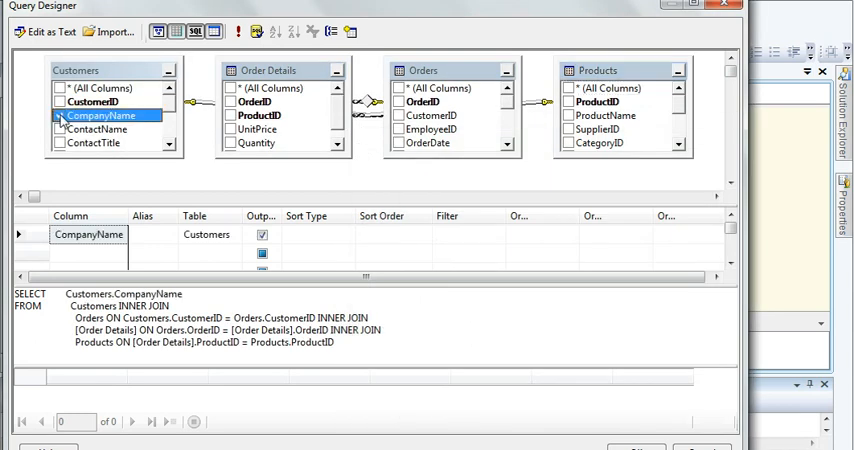
click(231, 143)
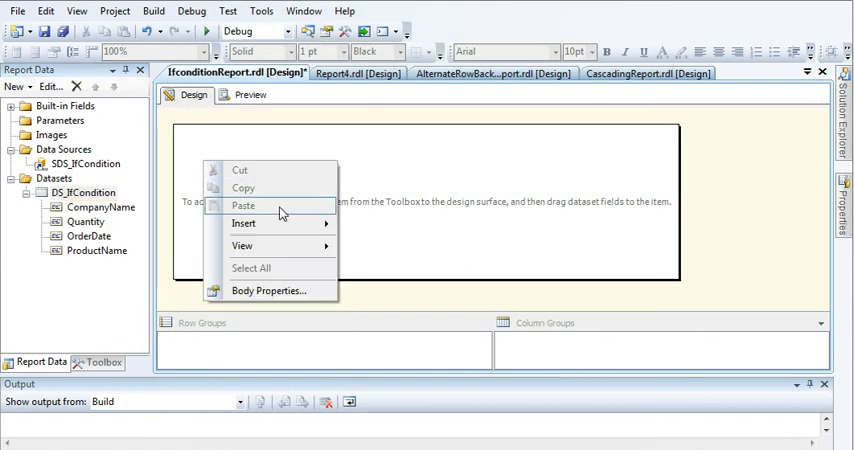
Step: Insert a table and drag ProductName, CompanyName and Quantity into its columns
click(243, 223)
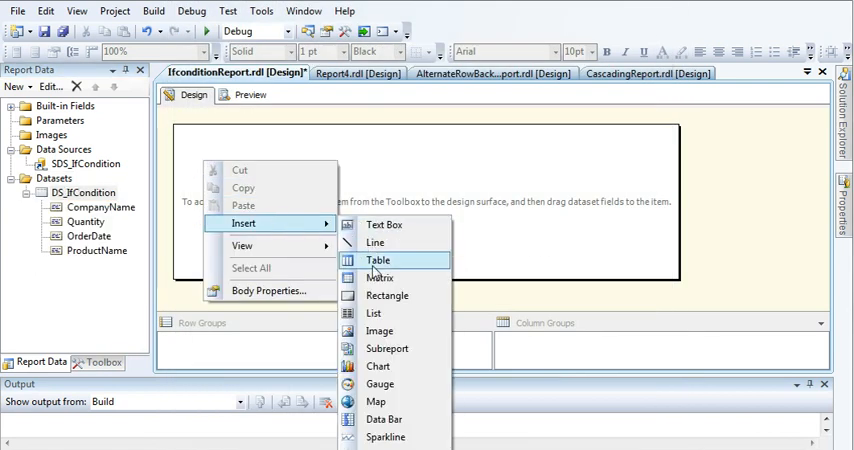
click(378, 260)
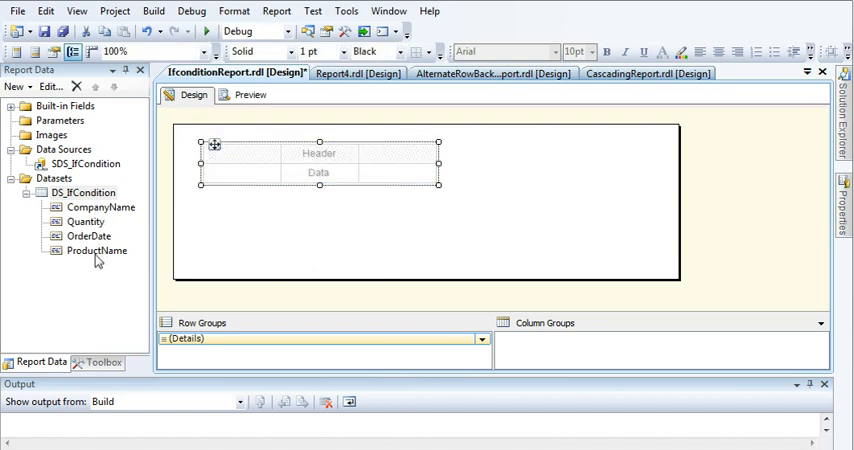
drag(97, 250, 240, 172)
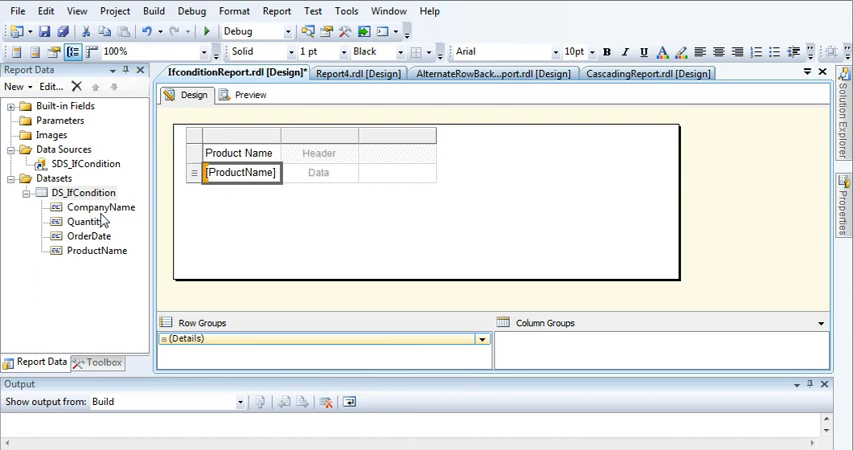
drag(100, 207, 320, 172)
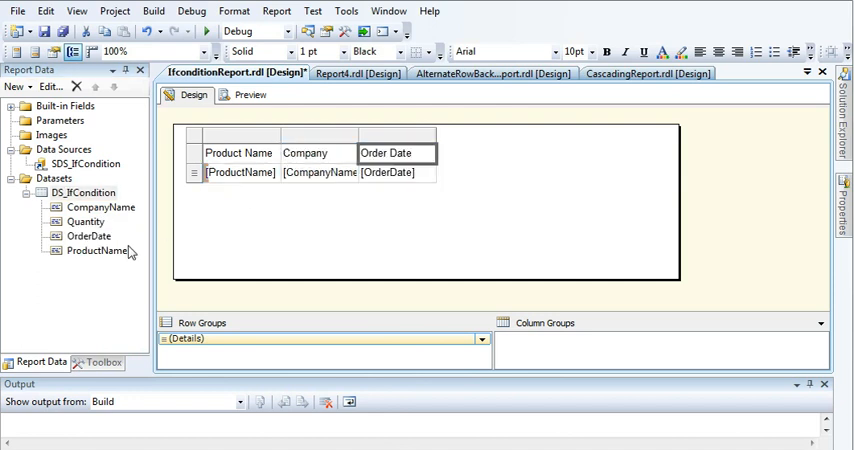
drag(85, 221, 472, 172)
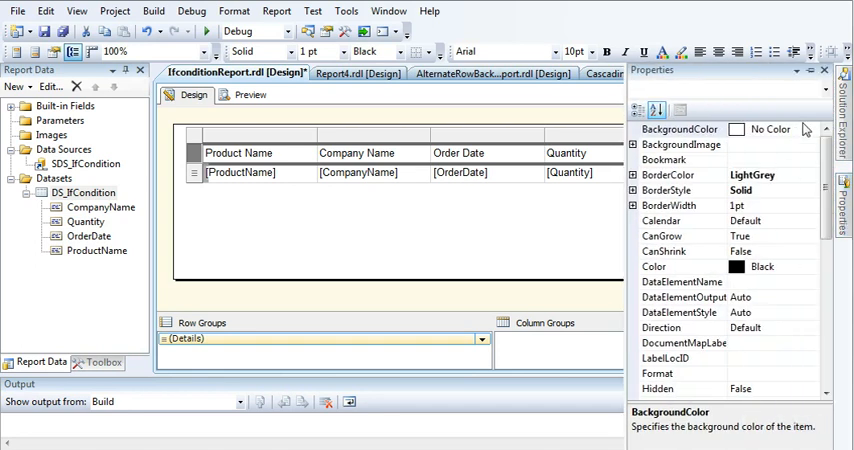
Step: Give the header row a pink background with bold, pale text
click(810, 129)
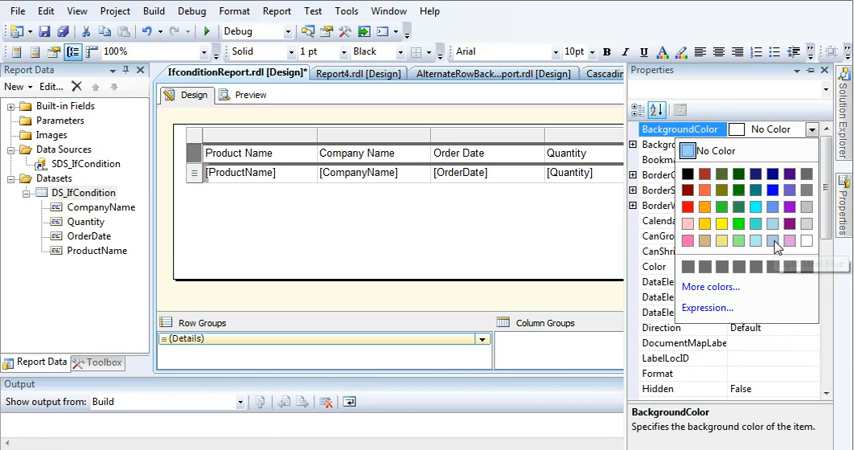
click(789, 238)
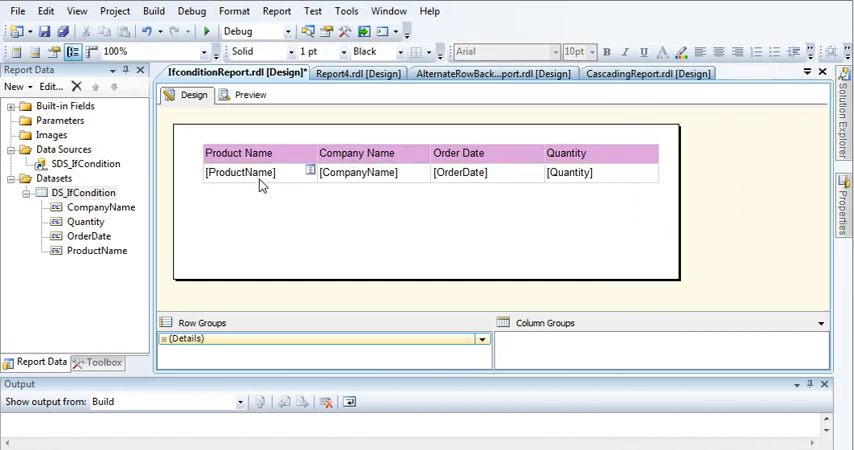
click(608, 51)
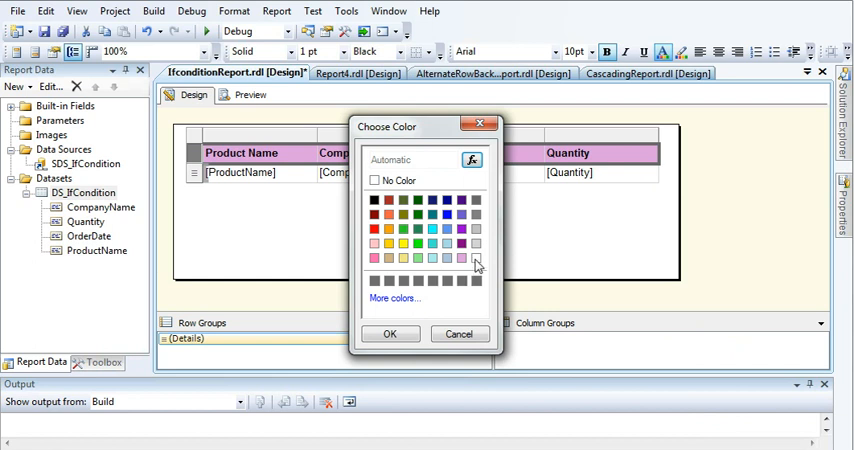
click(459, 333)
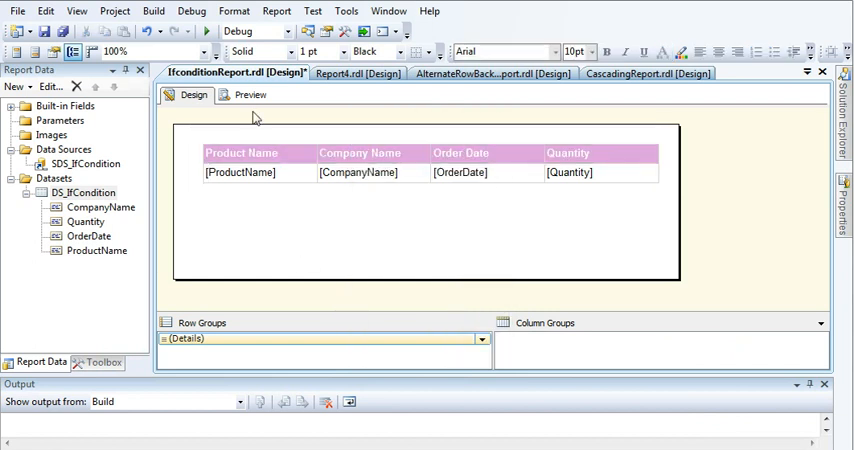
click(240, 172)
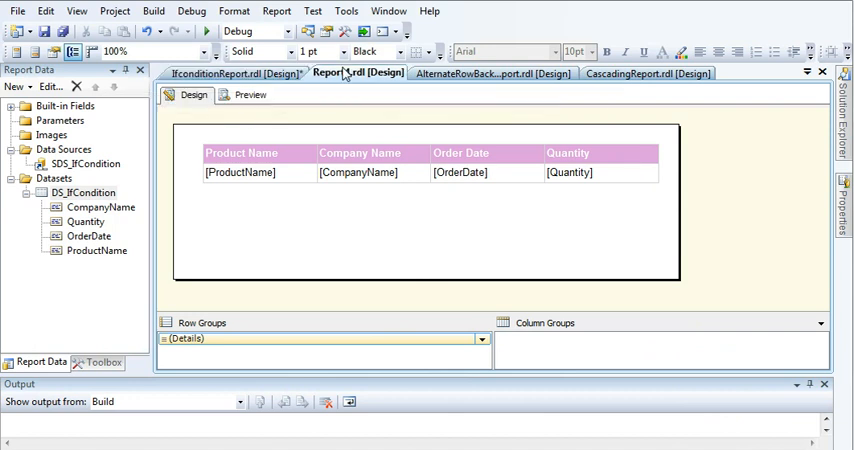
Step: Preview Report4, then select the IfconditionReport table's detail data row
click(250, 94)
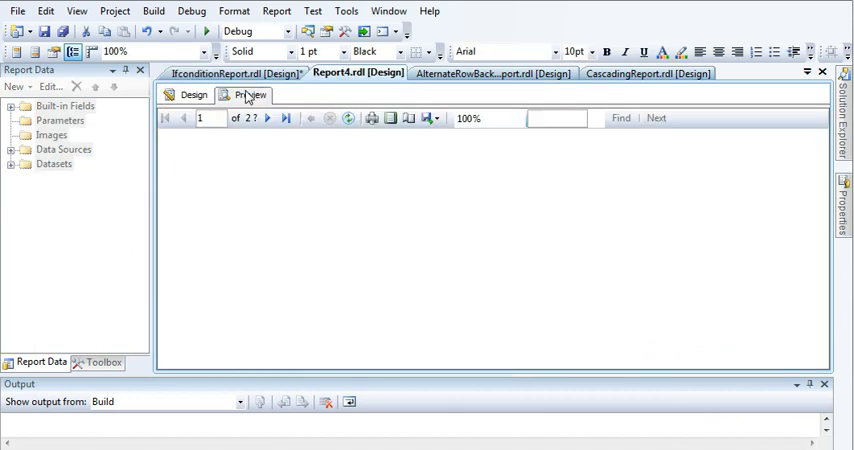
click(250, 94)
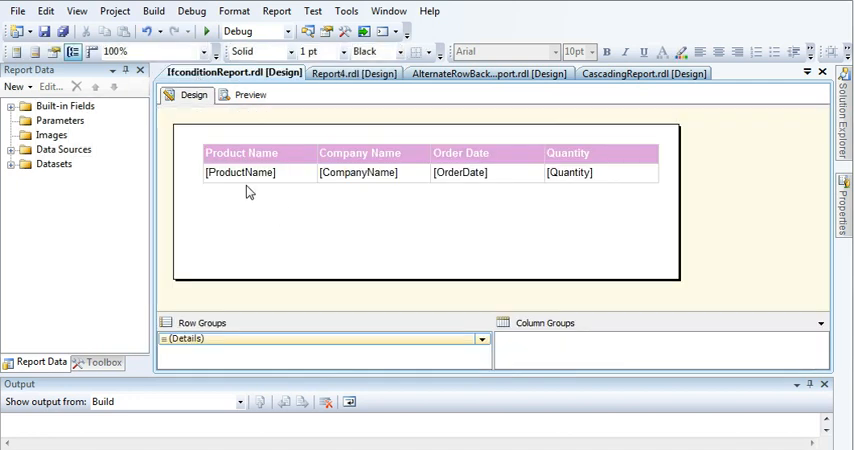
click(240, 172)
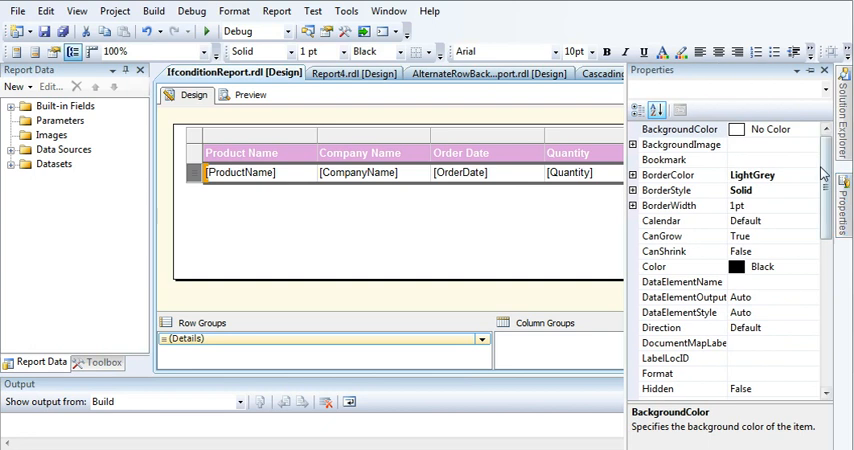
mouse_move(718, 145)
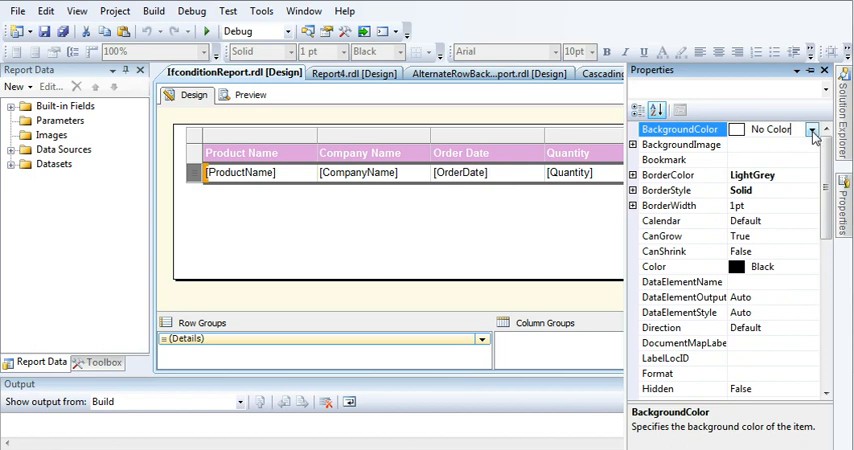
Step: Open the BackgroundColor expression editor and insert the Program Flow IIf function
click(812, 130)
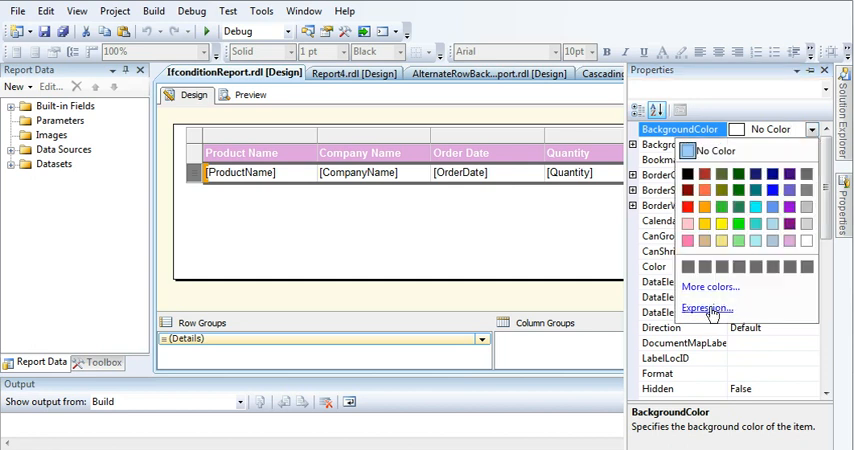
click(705, 308)
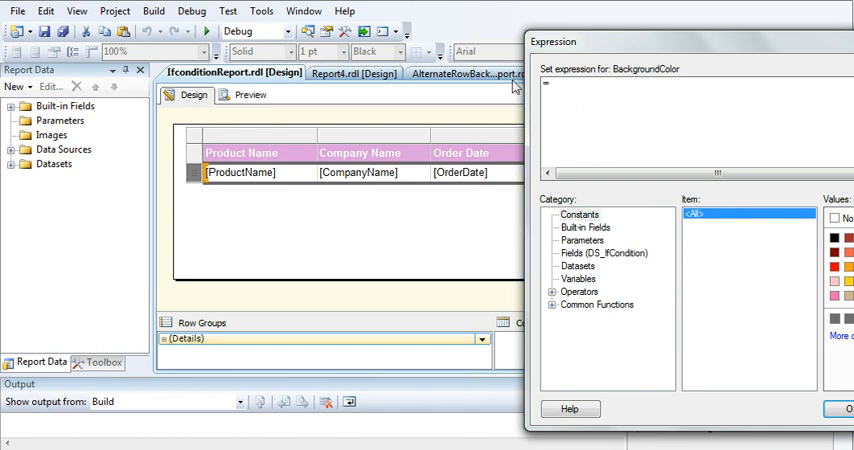
click(553, 291)
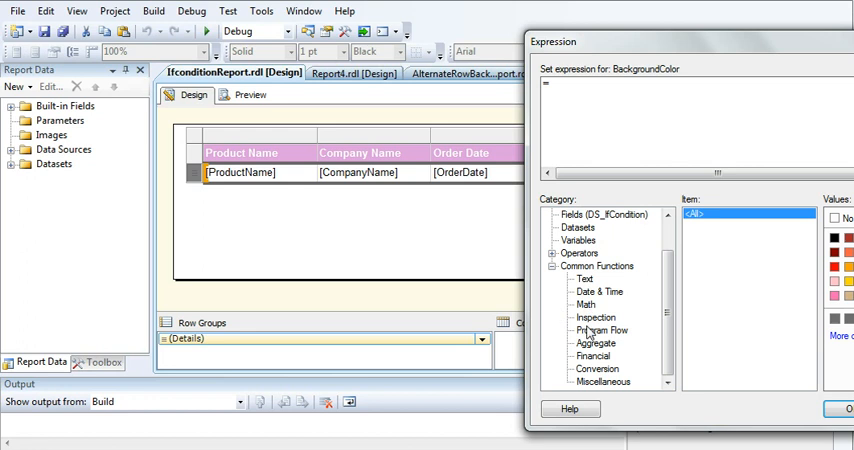
click(602, 330)
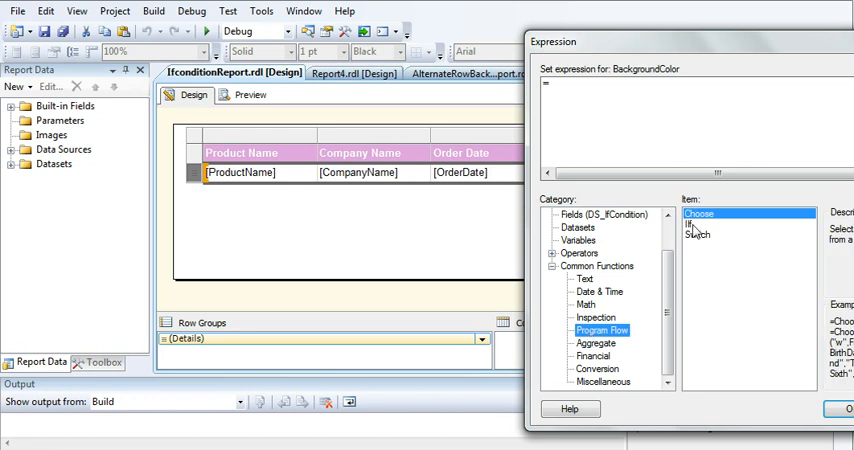
click(690, 223)
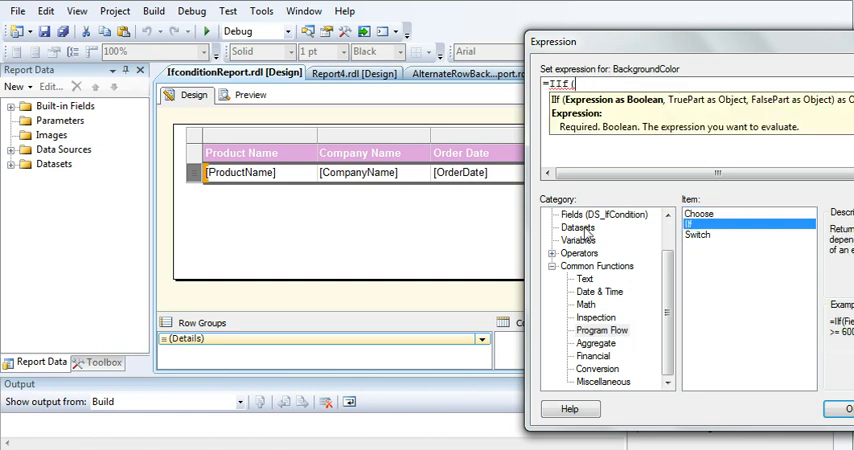
Step: Build the condition Fields!Quantity.Value<=10 with "Red" as the true colour
scroll(up, 3)
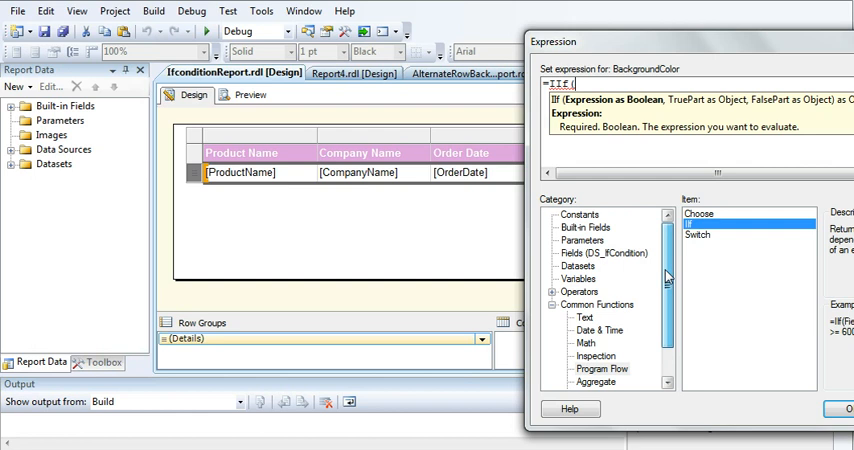
click(603, 253)
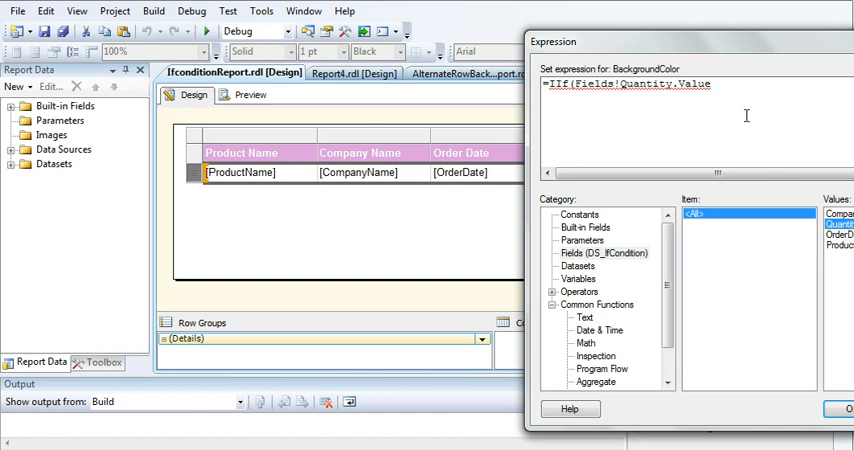
text(<)
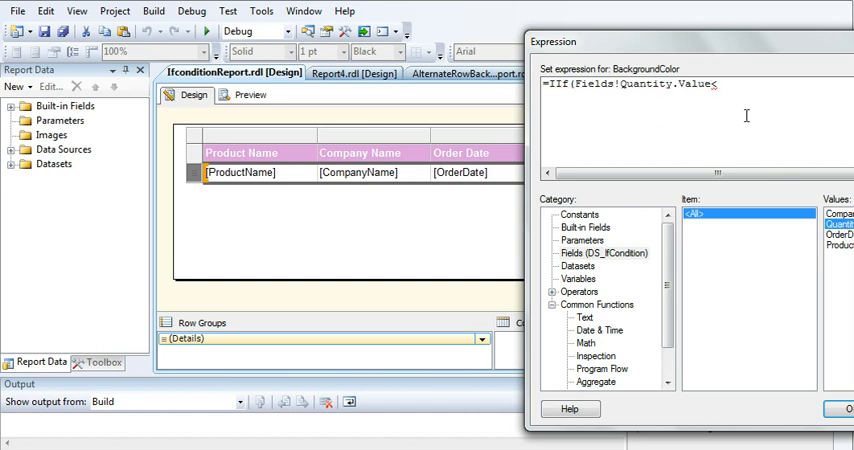
text(=)
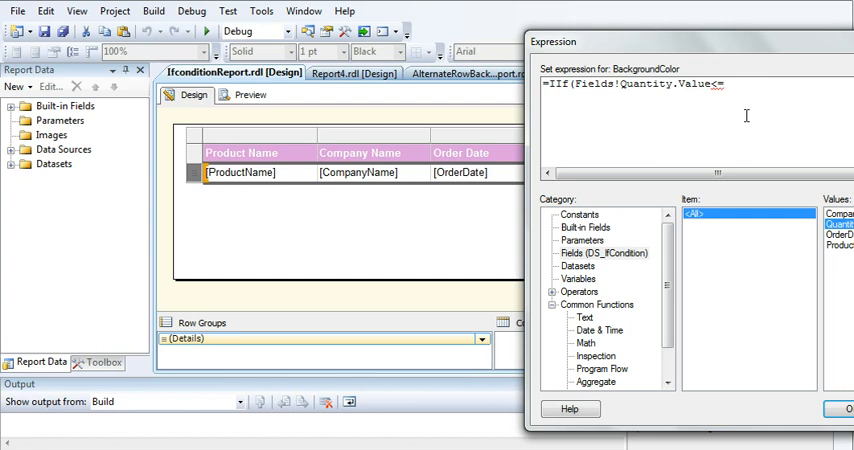
text(10,)
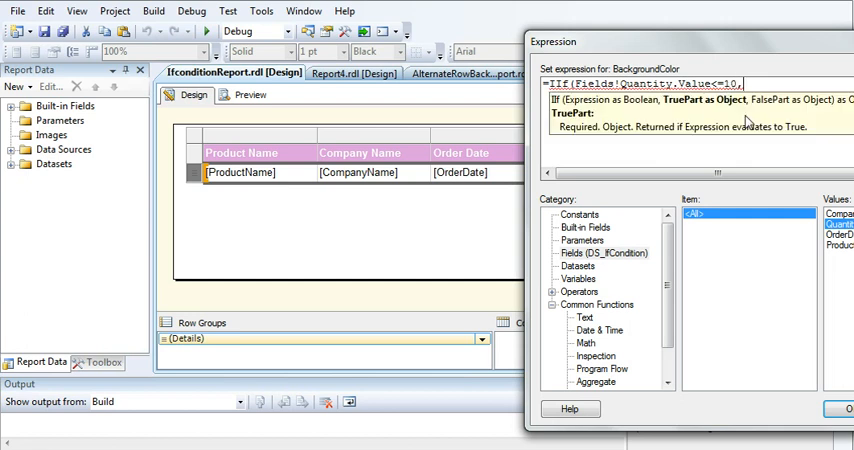
mouse_move(640, 222)
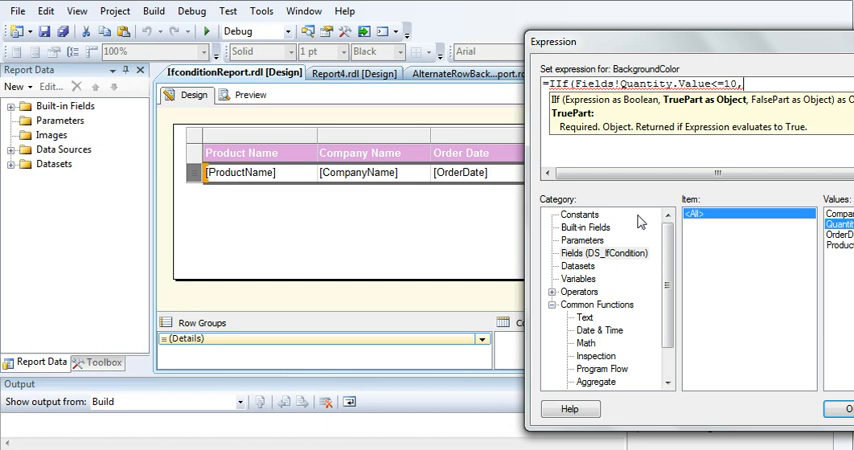
click(579, 214)
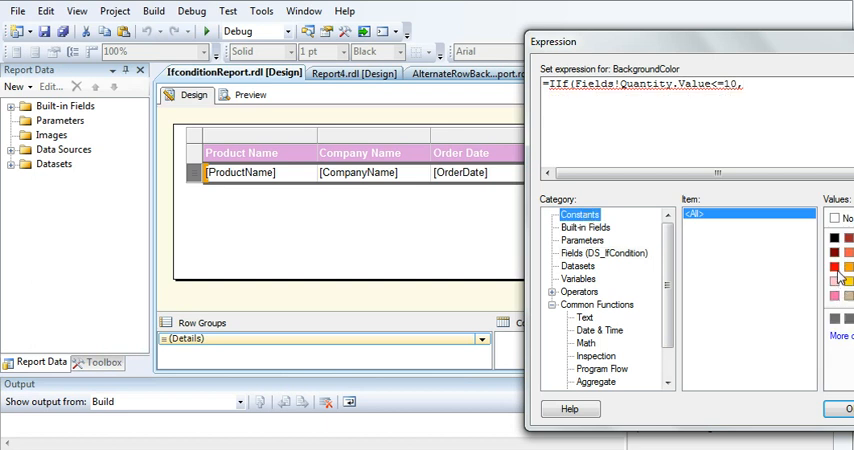
text("Red","")"SeaG)
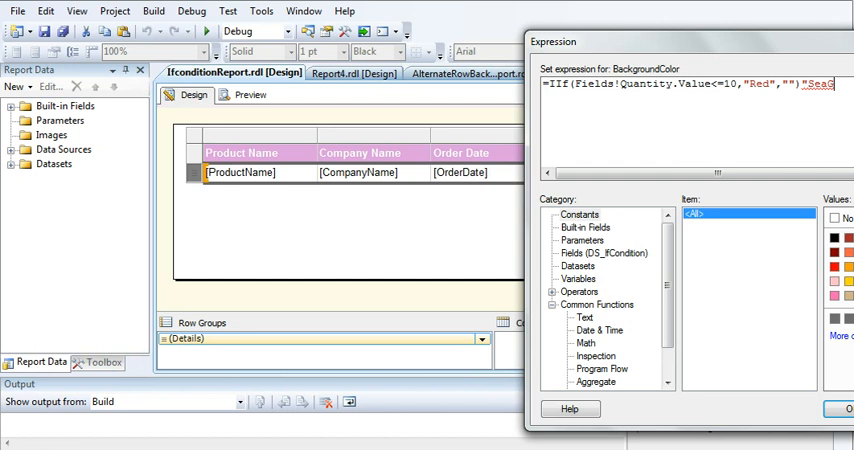
key(Backspace)
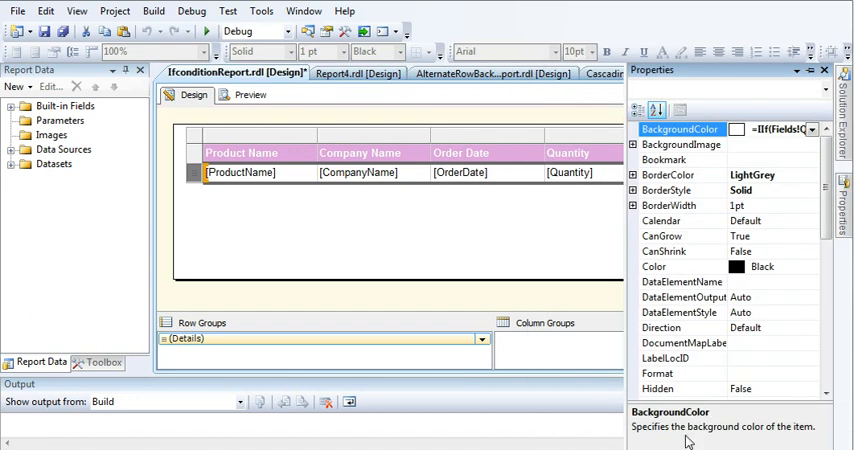
Step: Preview the report and scroll through to check red and green row colours
click(251, 94)
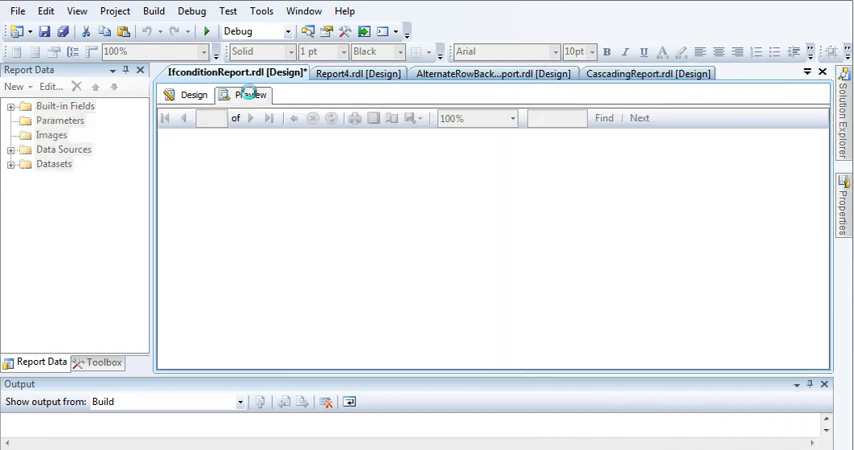
click(251, 94)
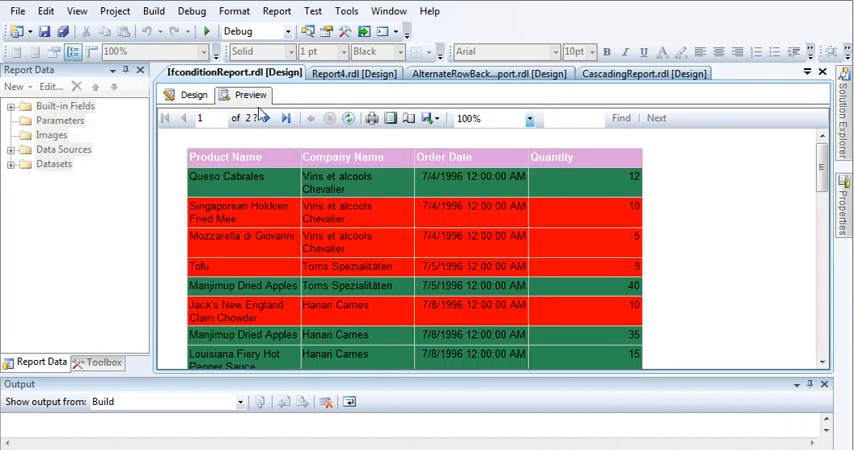
scroll(down, 3)
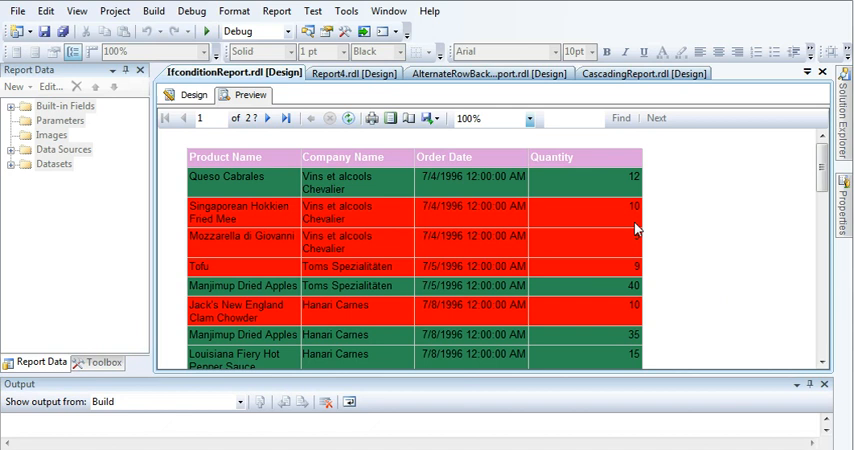
mouse_move(646, 264)
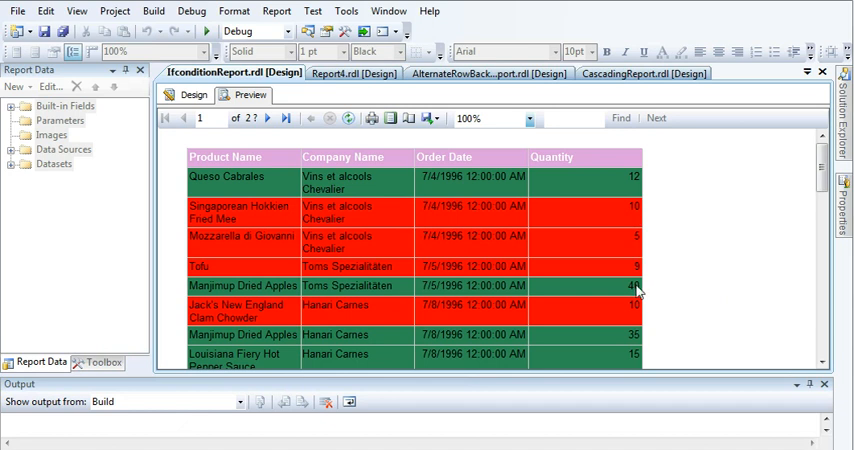
mouse_move(607, 246)
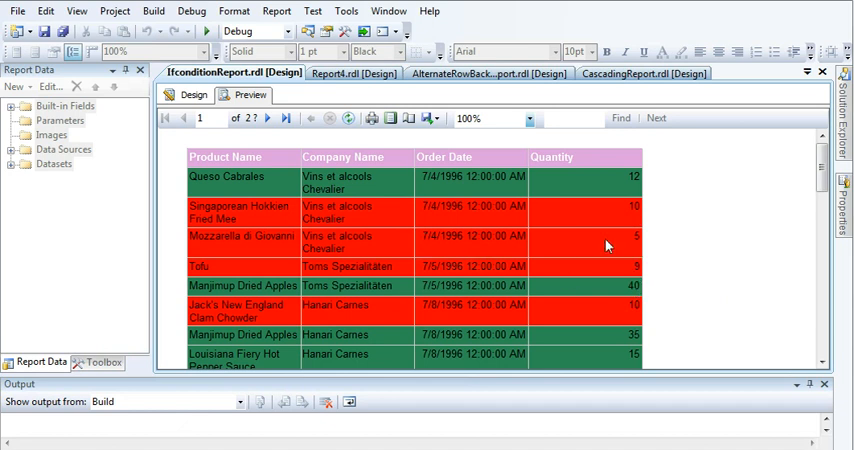
scroll(down, 3)
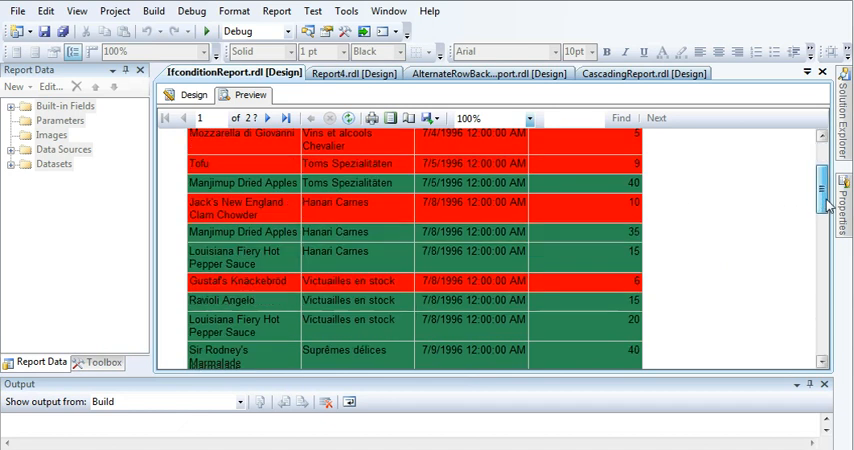
scroll(down, 3)
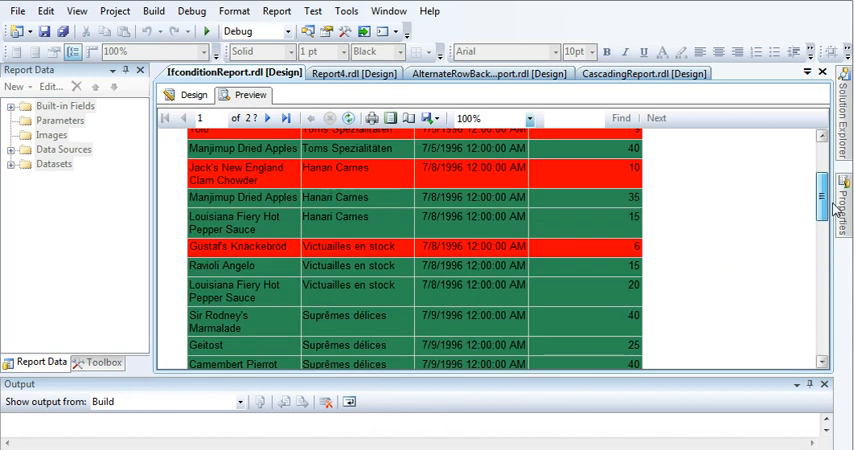
scroll(up, 3)
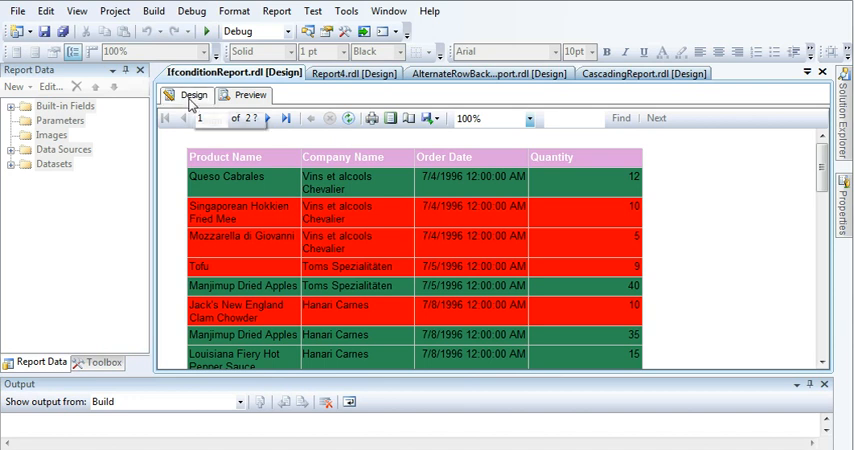
mouse_move(193, 94)
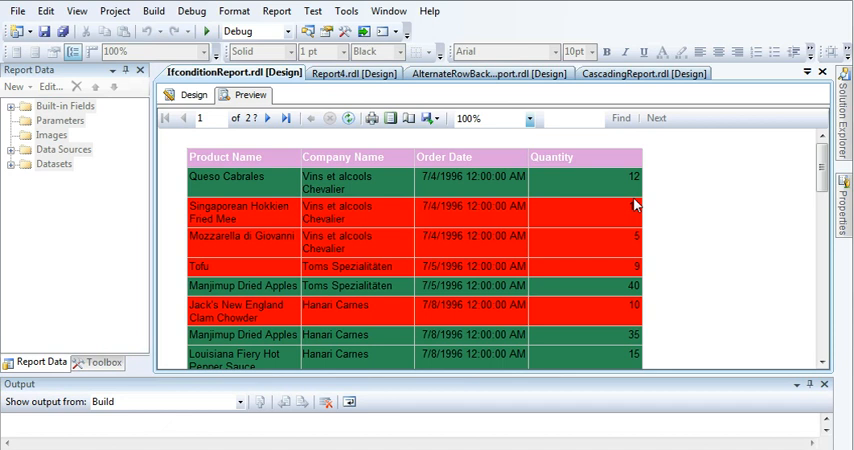
mouse_move(330, 166)
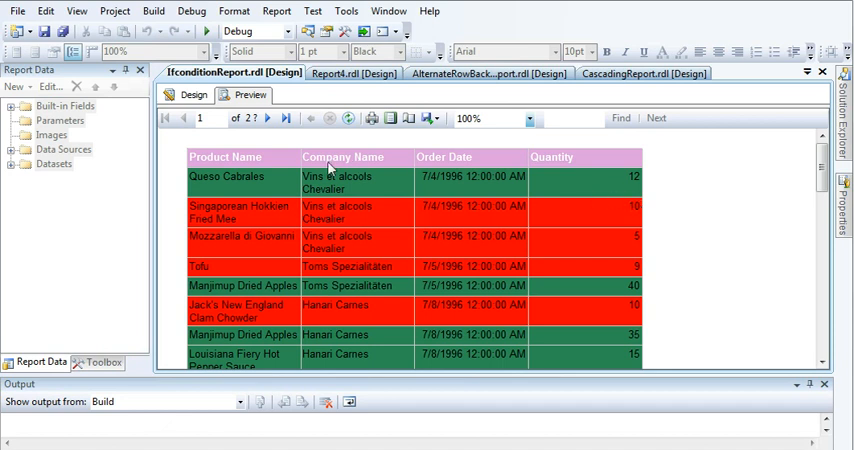
Step: Return to IfconditionReport's Design view
click(194, 94)
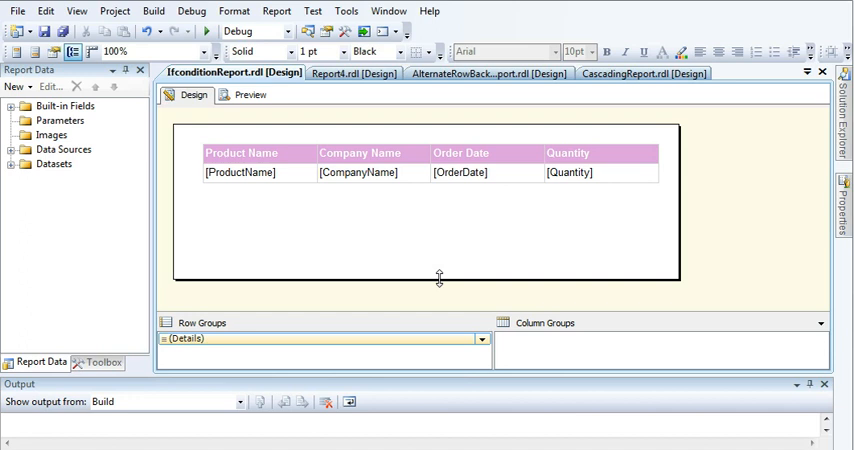
mouse_move(624, 305)
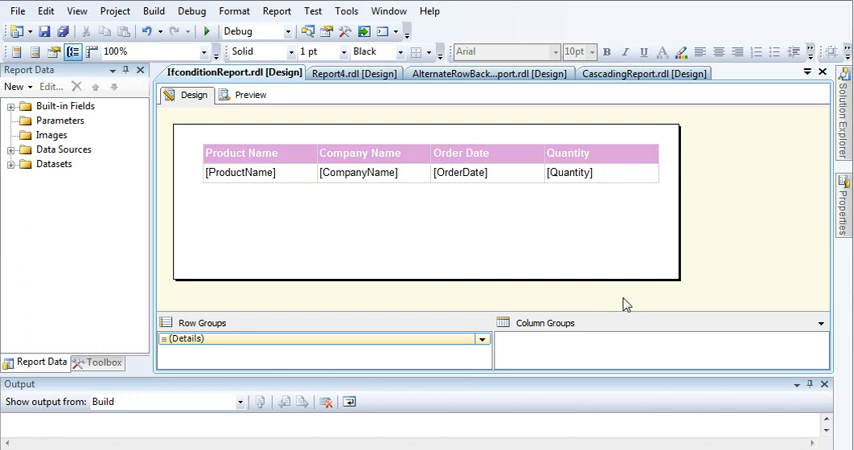